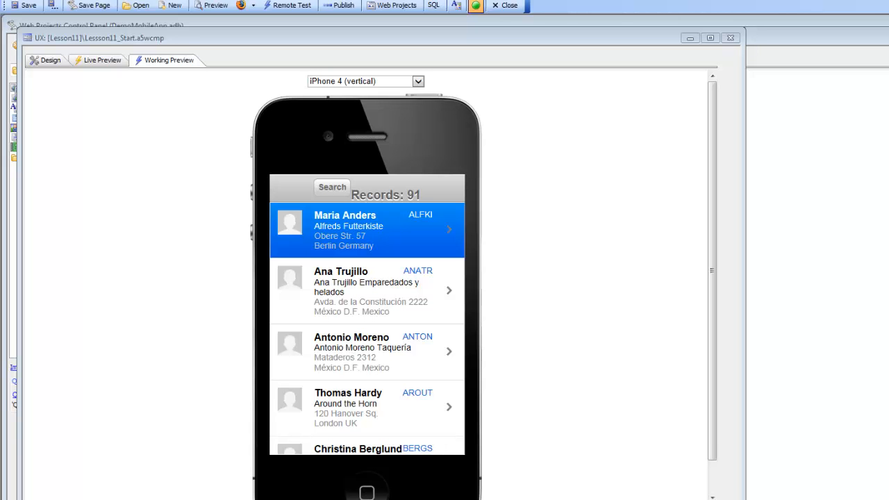
mouse_move(284, 194)
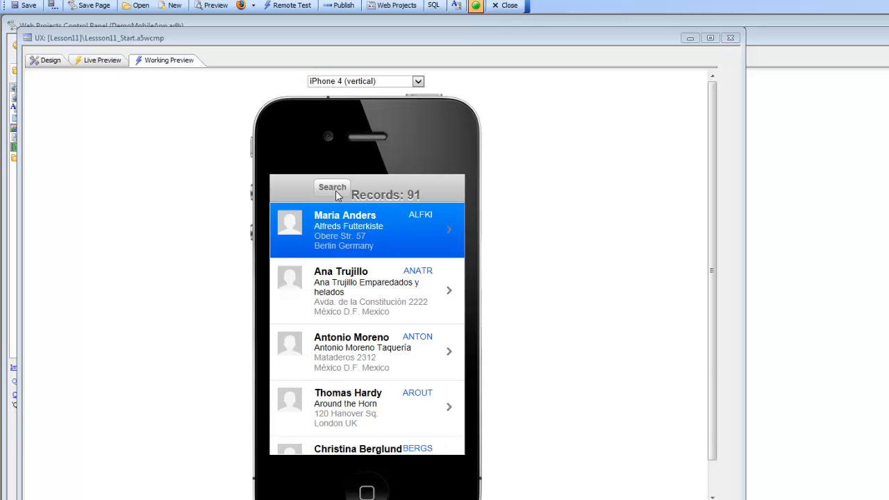
mouse_move(326, 197)
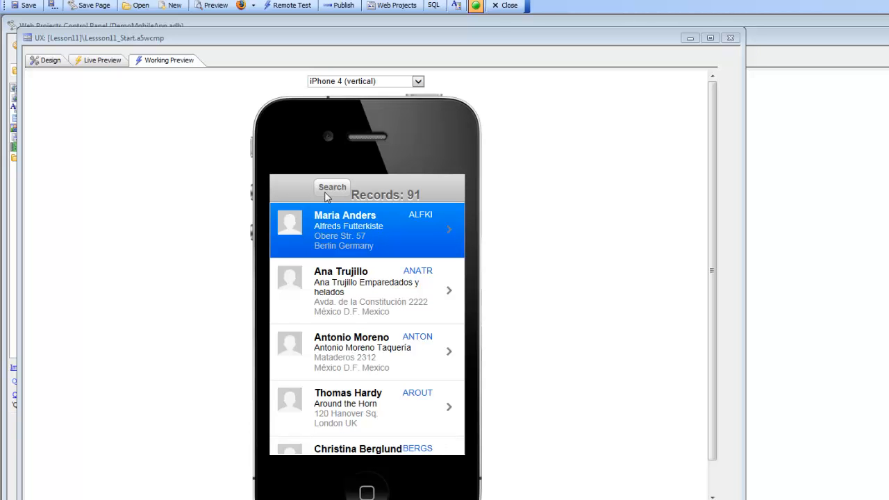
Bring the MainUX_Customers working preview with its 91-record customer list to the front
click(332, 188)
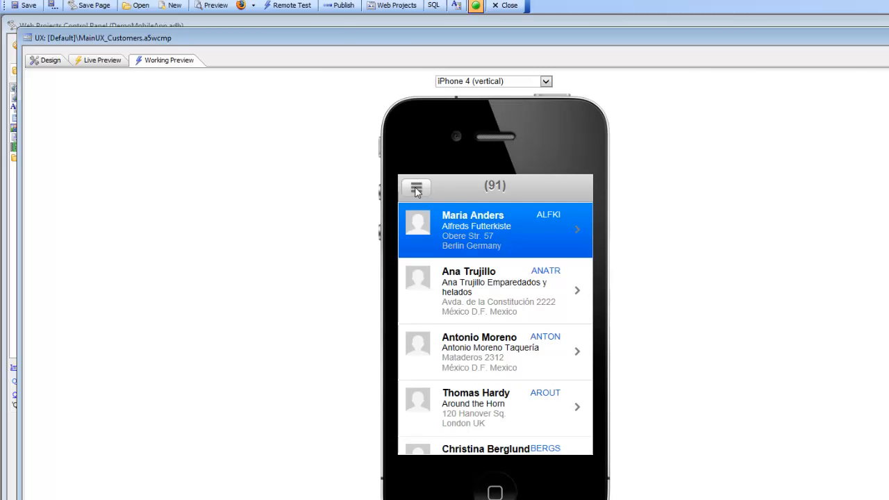
Slide out the sample app's menu via its hamburger button
click(415, 189)
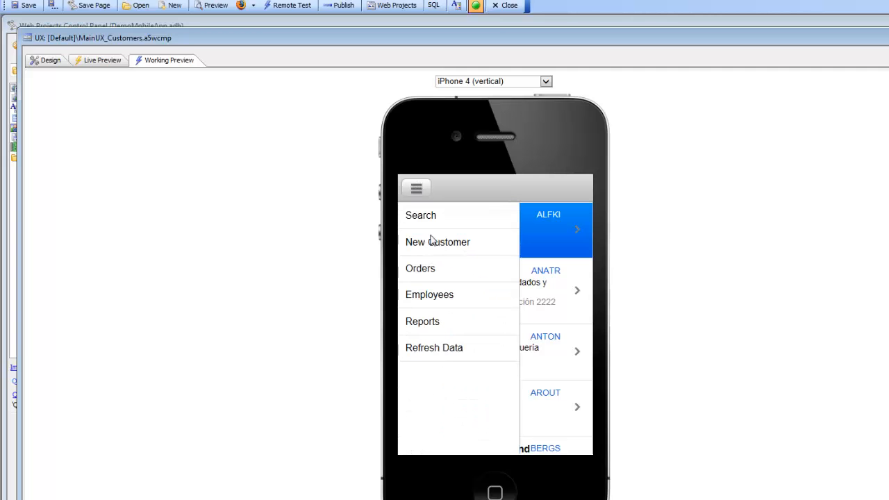
mouse_move(550, 297)
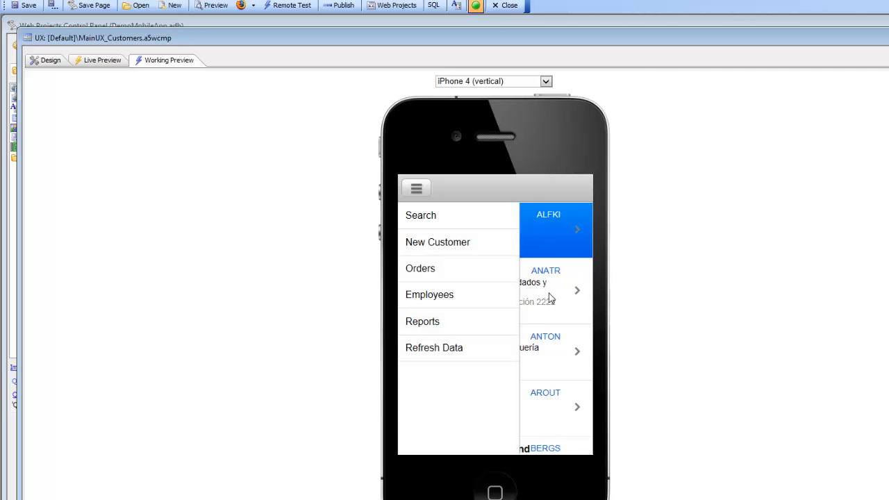
mouse_move(475, 164)
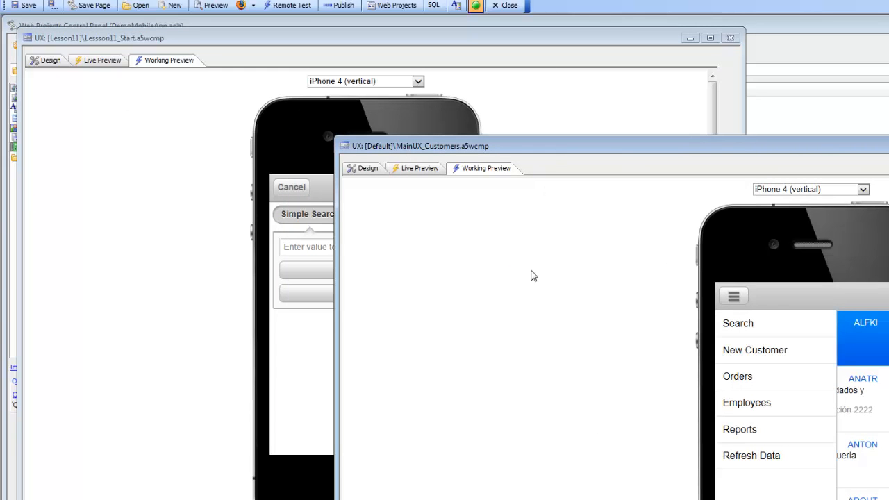
mouse_move(529, 294)
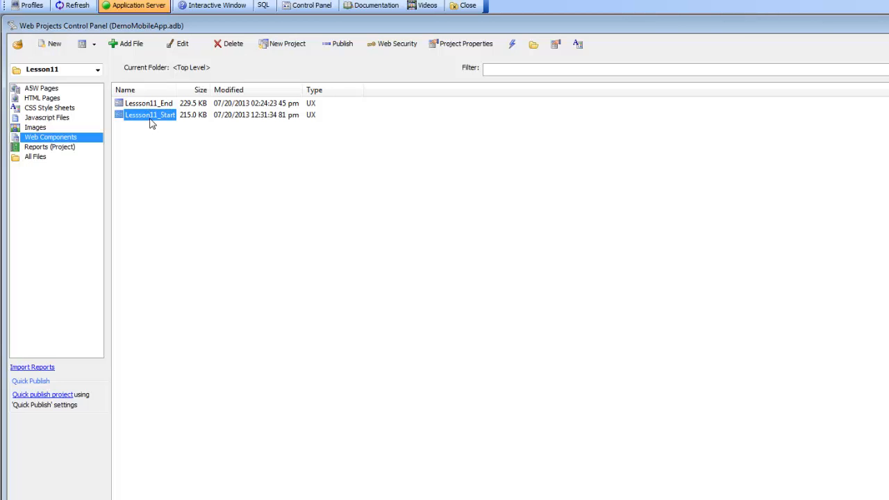
Open the Lesson11_Start component from the Web Components list
double_click(150, 114)
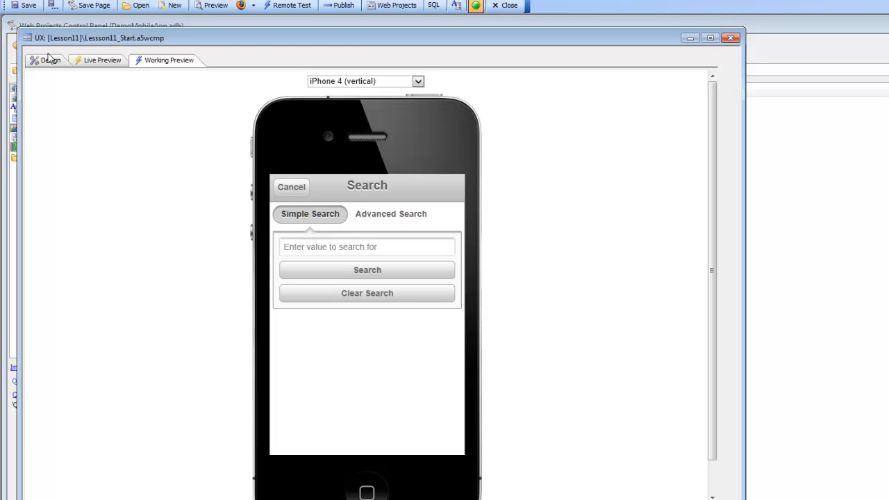
Enter the designer's control list and select the [Window End: DROPDOWNMENU1] line
click(50, 60)
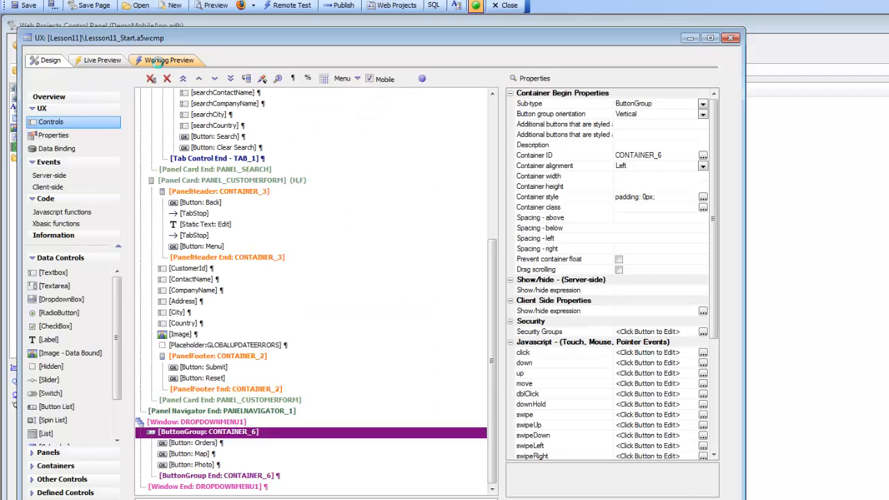
click(170, 60)
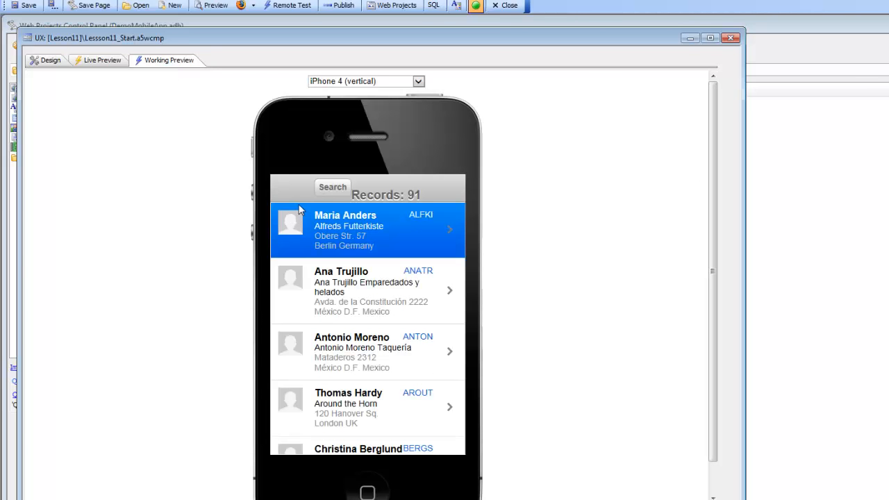
mouse_move(308, 200)
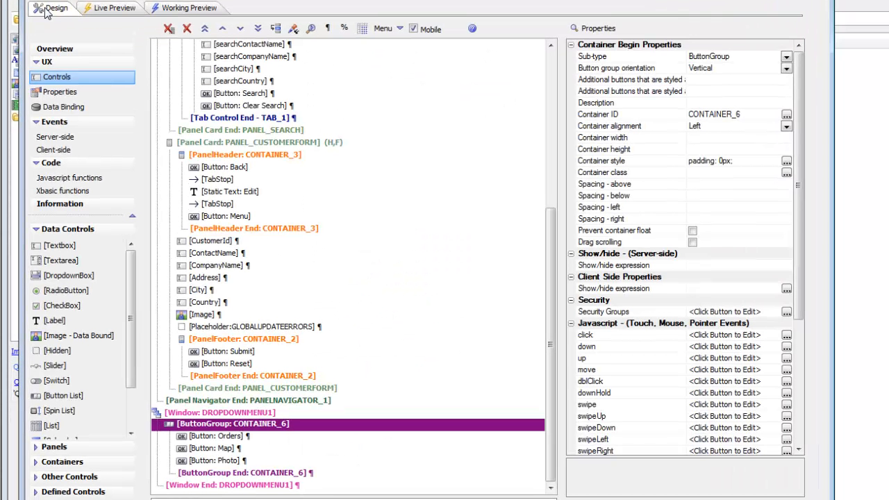
mouse_move(512, 377)
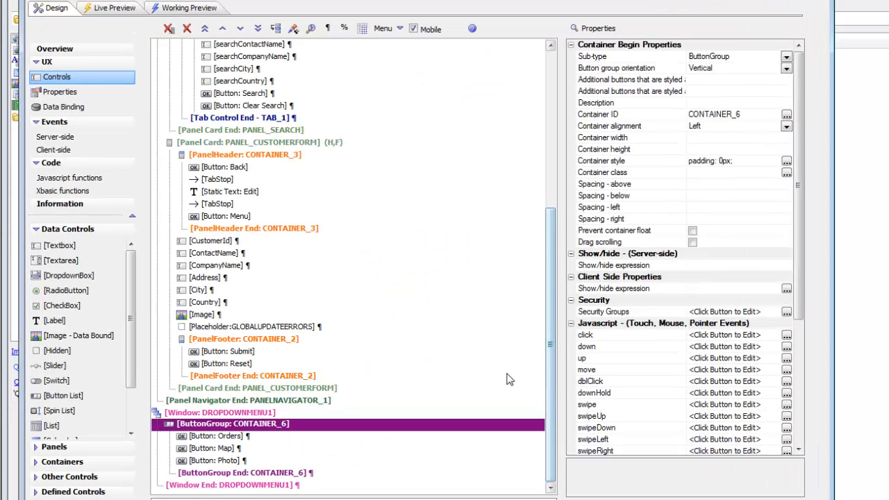
click(230, 485)
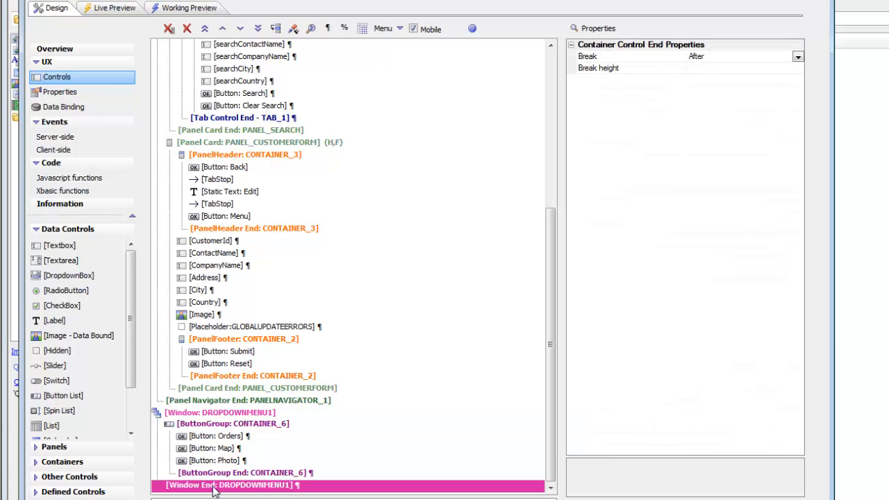
mouse_move(236, 479)
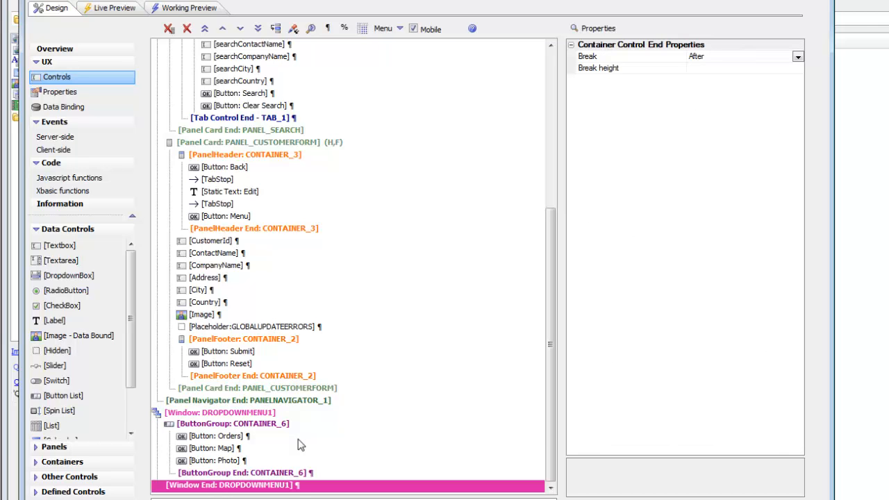
mouse_move(318, 456)
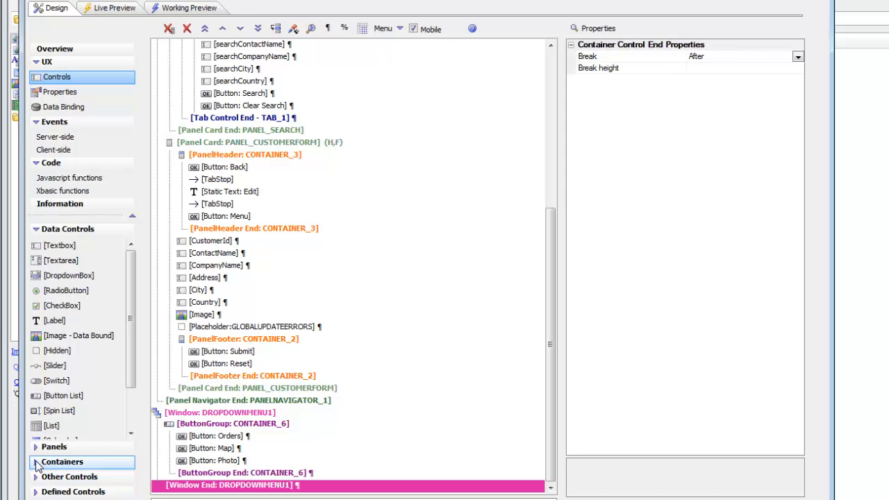
Insert a Window container, CONTAINER_7, after the DROPDOWNMENU1 window
click(61, 461)
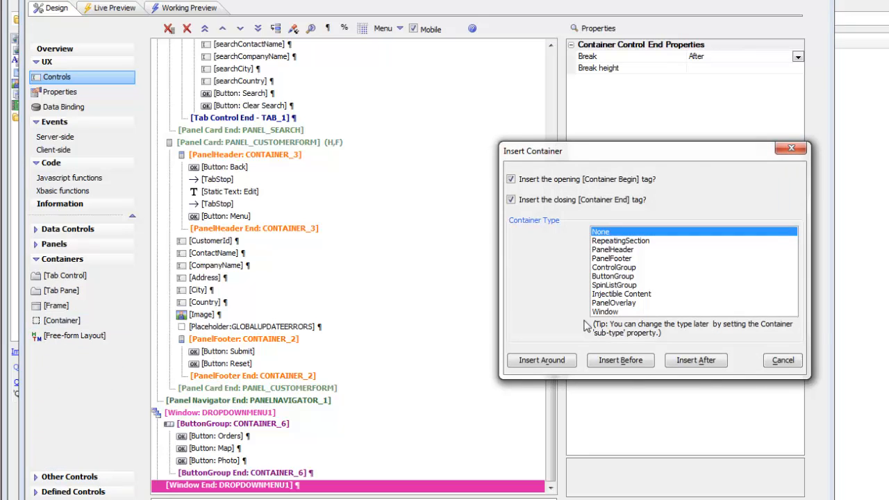
click(606, 311)
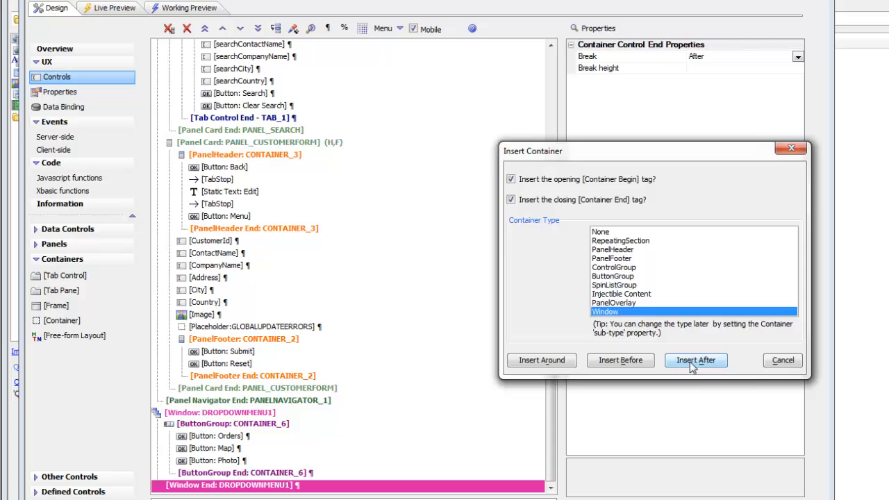
click(695, 359)
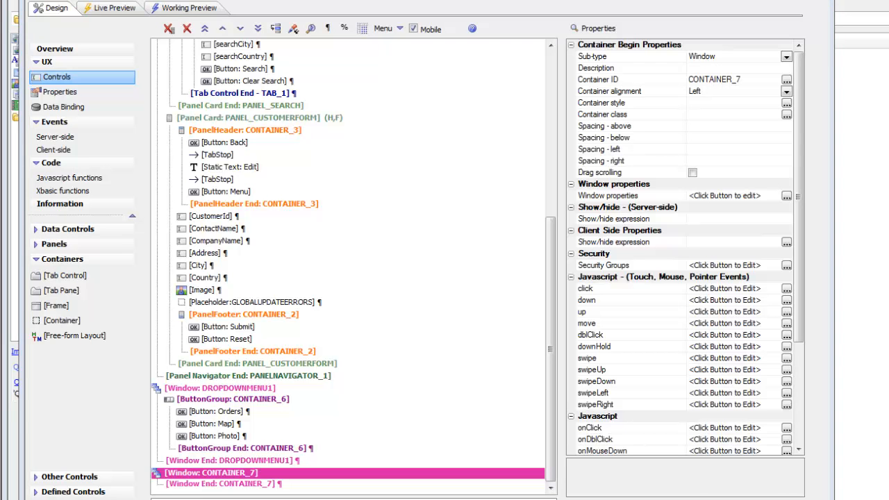
Change the new window's Container ID to SLIDEINMENU
click(597, 79)
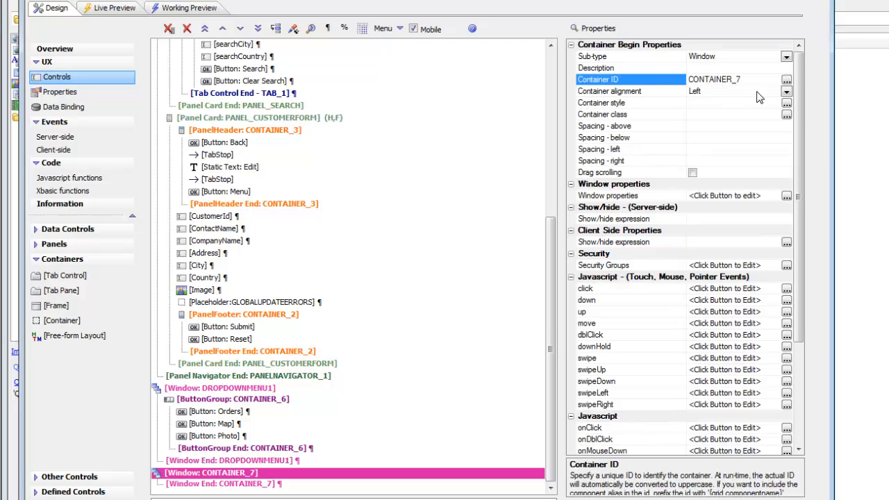
click(786, 80)
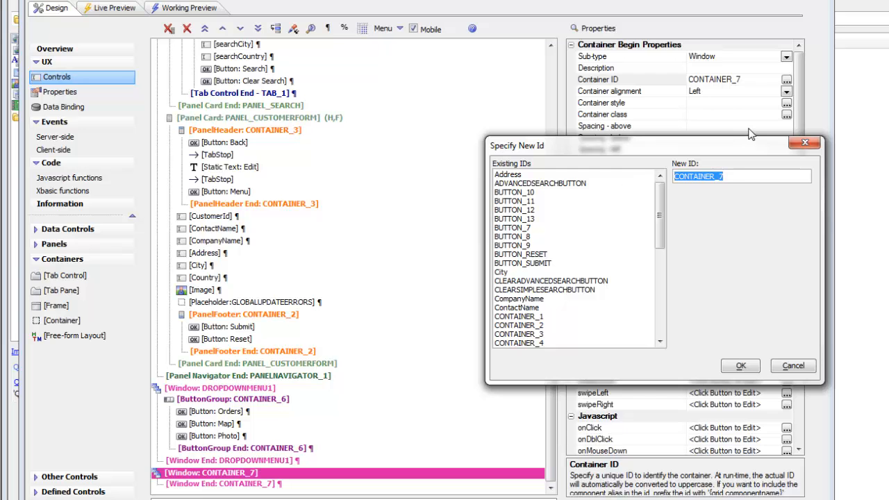
text(SLIDEINMENU)
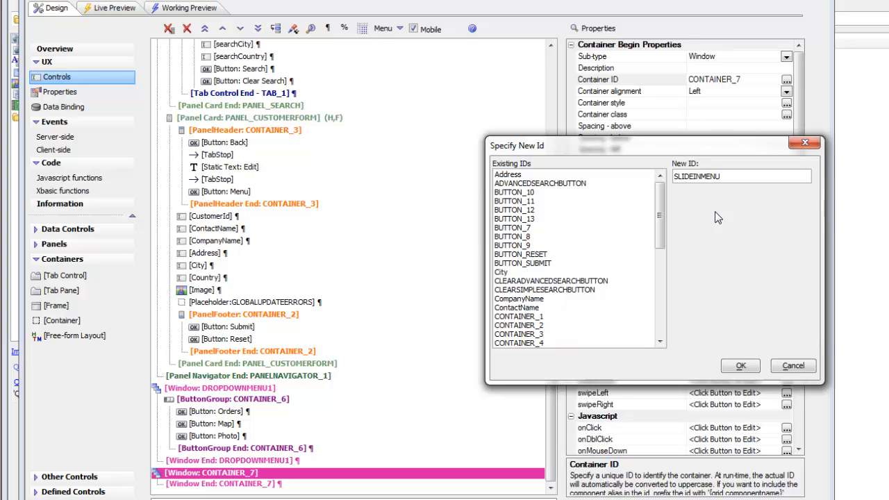
click(739, 365)
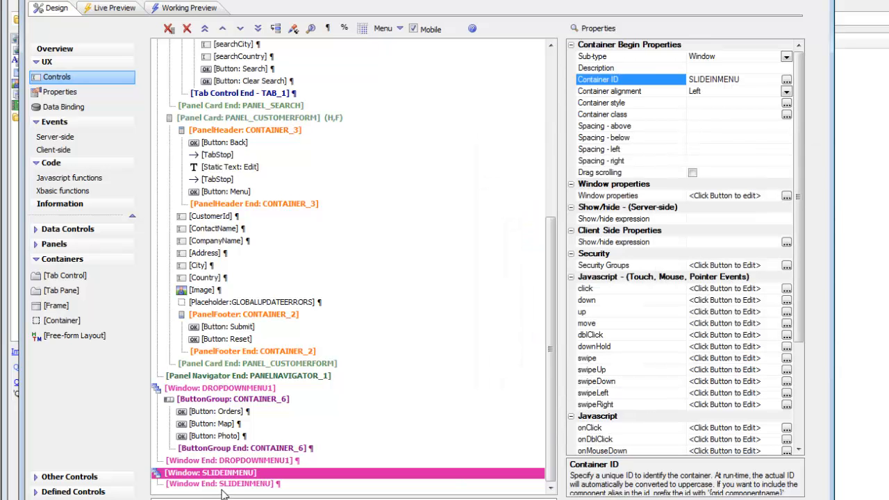
mouse_move(216, 458)
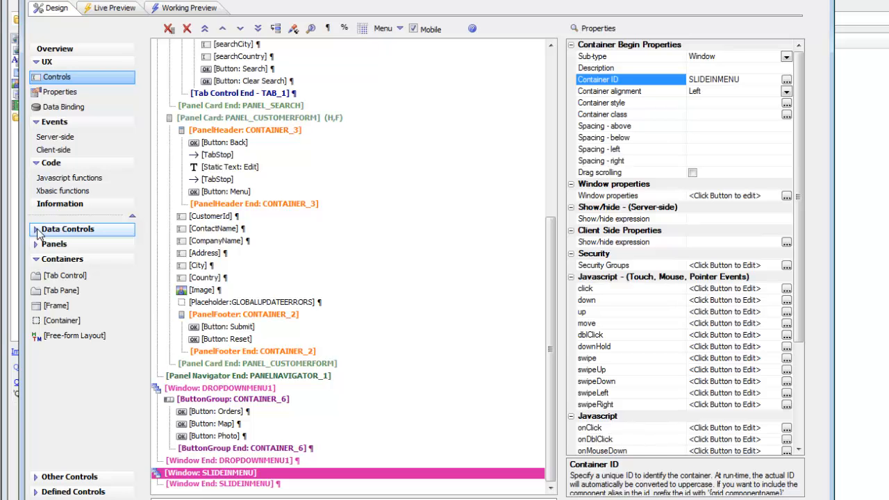
Create a List control named slideinmenu inside the SLIDEINMENU window and select its List properties
click(67, 227)
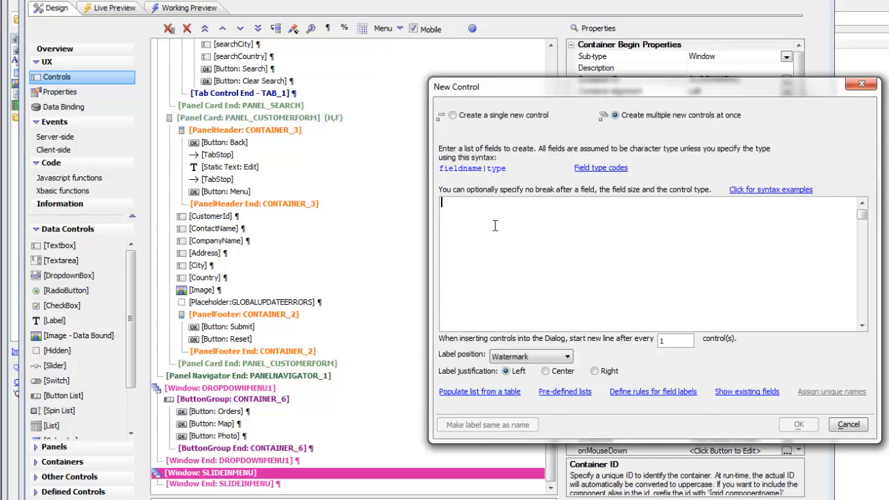
text(s1)
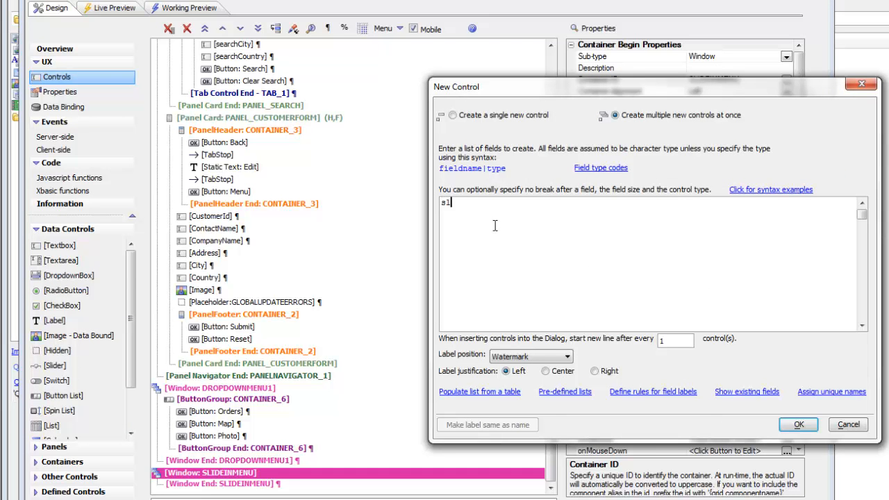
text(lidein)
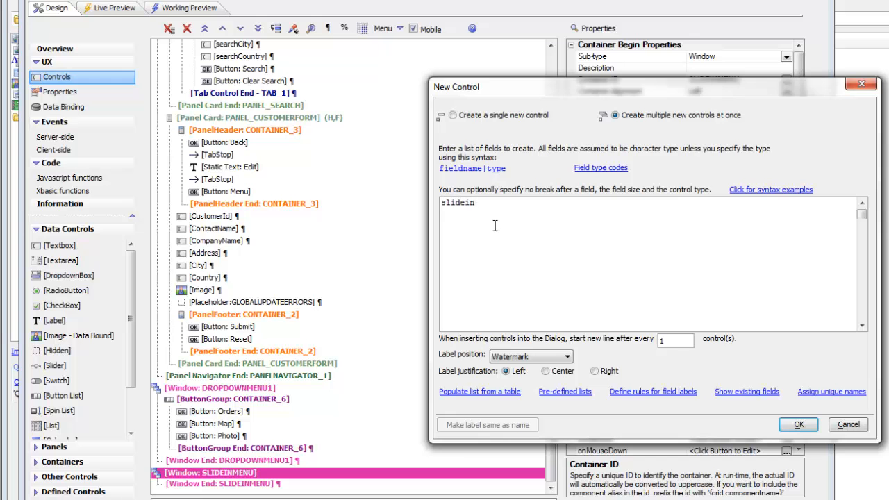
text(menu)
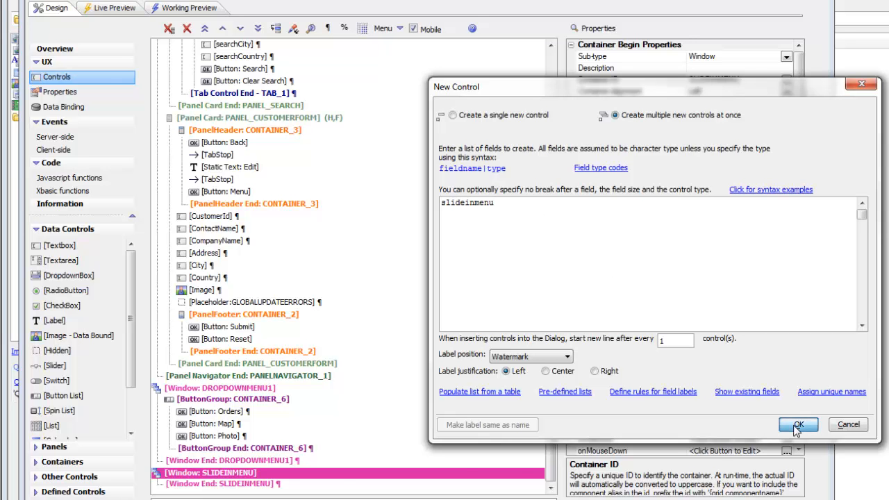
click(797, 425)
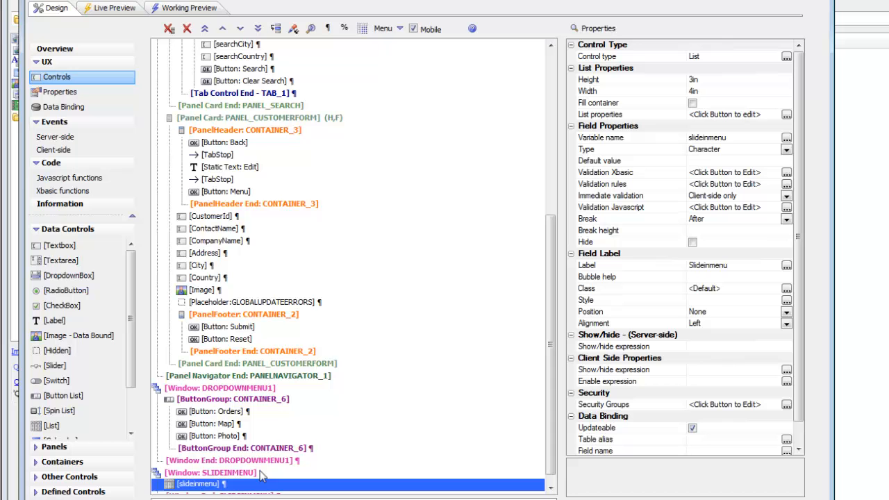
mouse_move(623, 145)
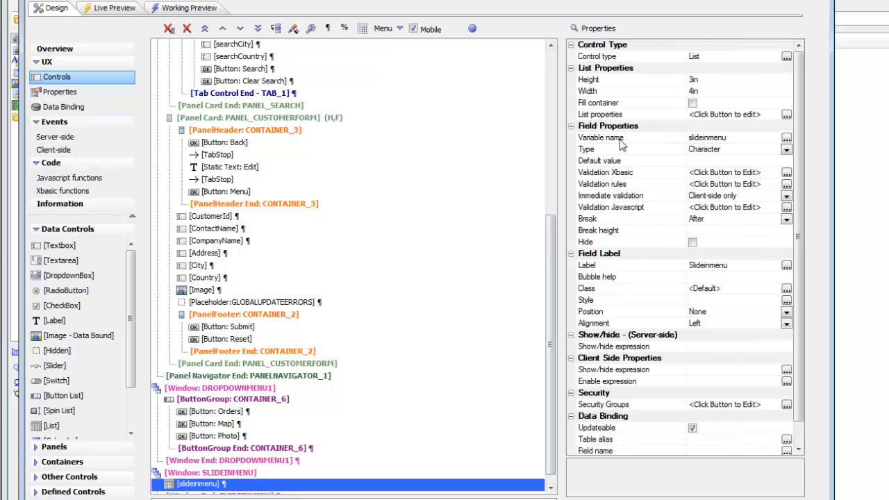
mouse_move(658, 348)
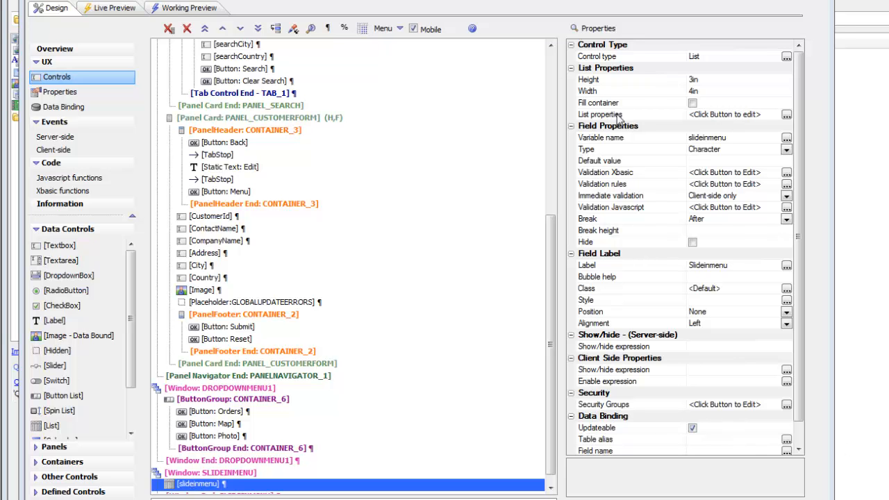
click(600, 114)
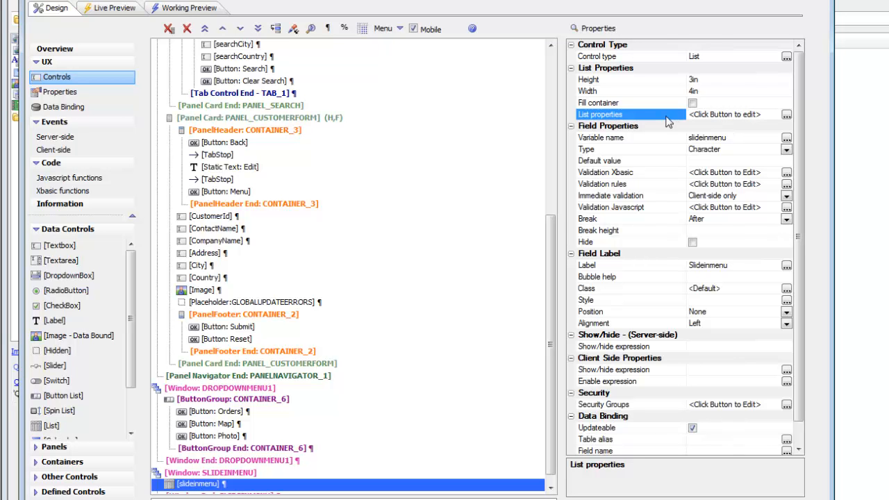
mouse_move(675, 123)
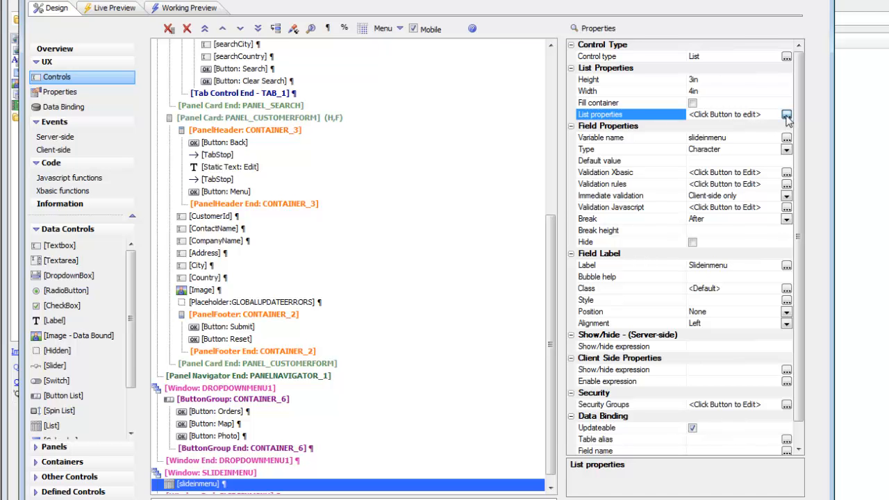
Launch the List Builder and the Static data editor, keeping Data Source Type Static
click(786, 114)
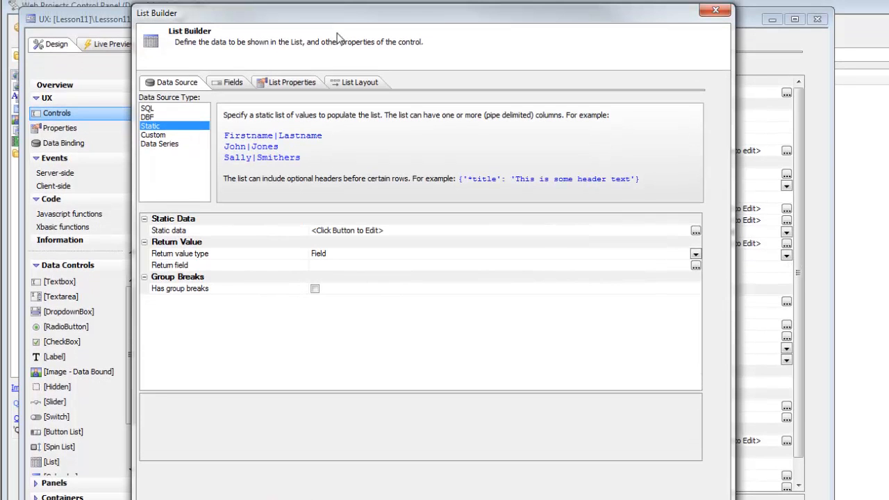
mouse_move(167, 153)
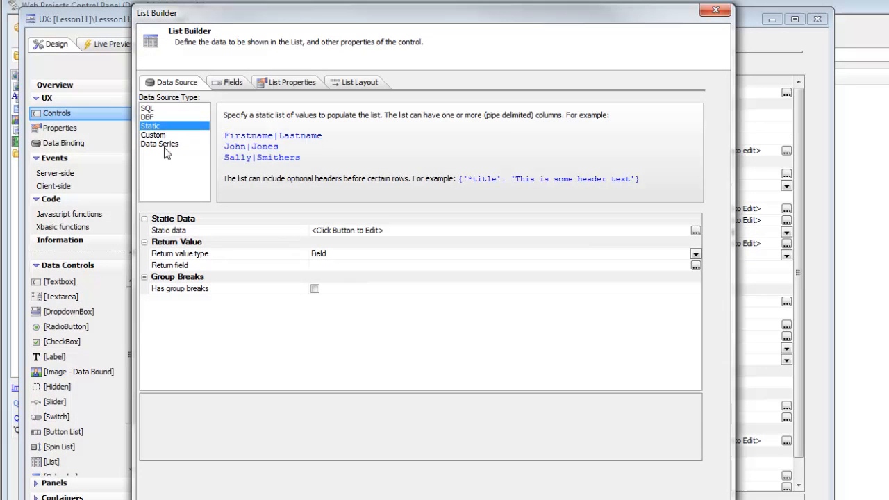
mouse_move(182, 211)
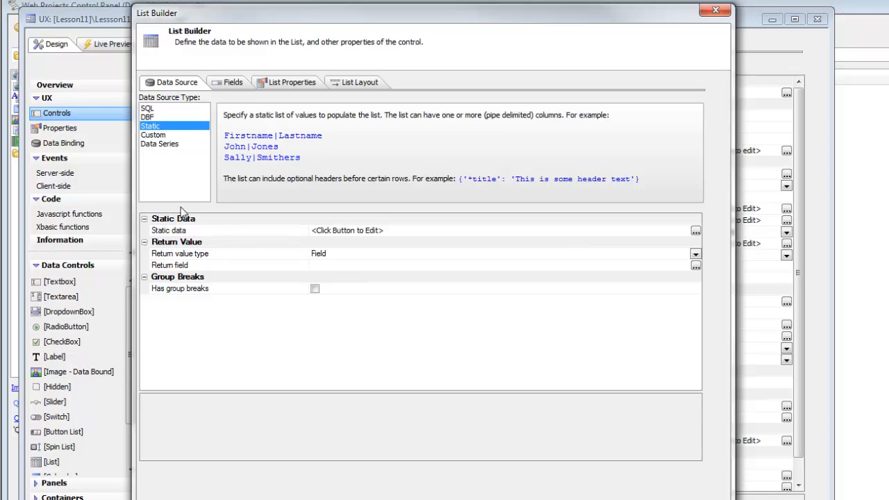
mouse_move(683, 248)
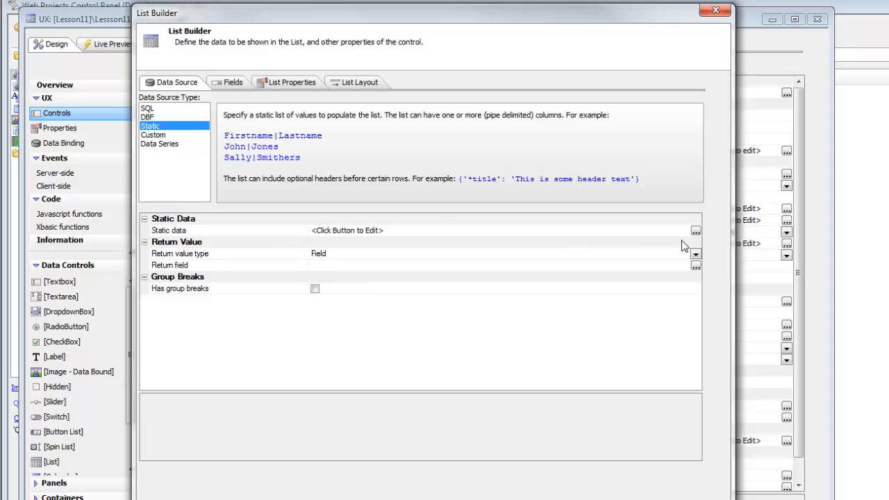
click(695, 231)
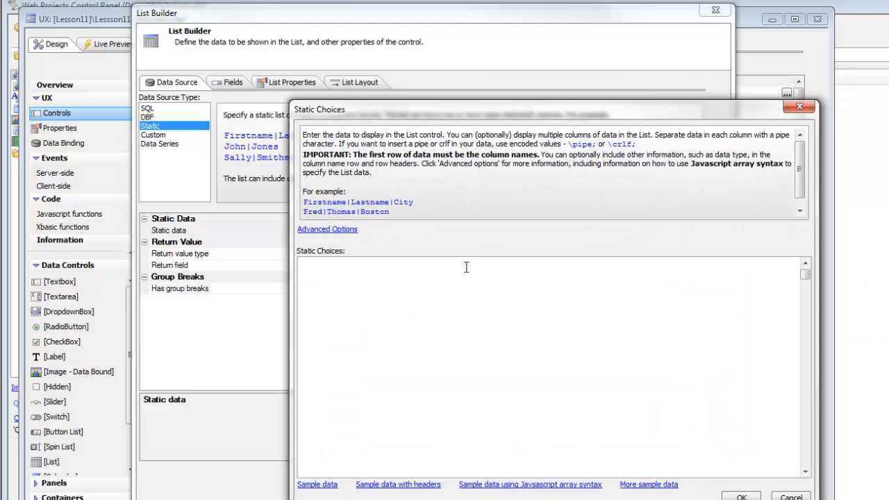
Enter a menuChoices header with Search, New Customer, Orders, Employees, Reports, Refresh Data and confirm
click(466, 267)
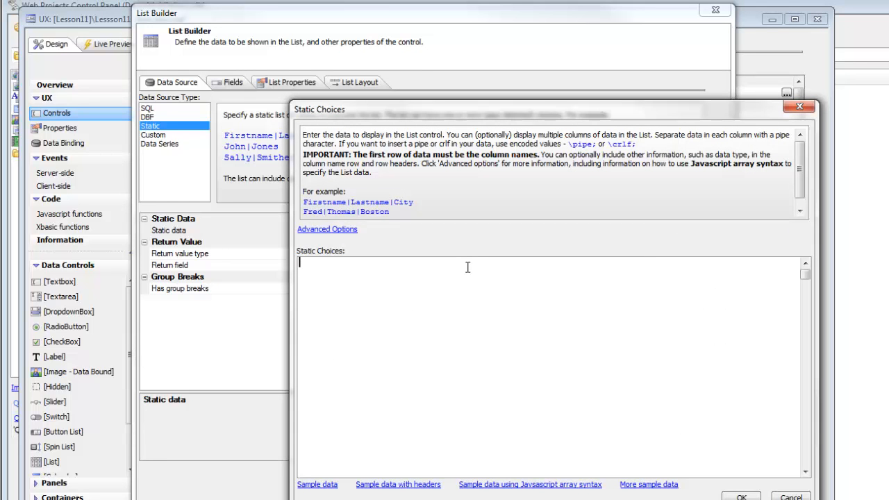
mouse_move(328, 229)
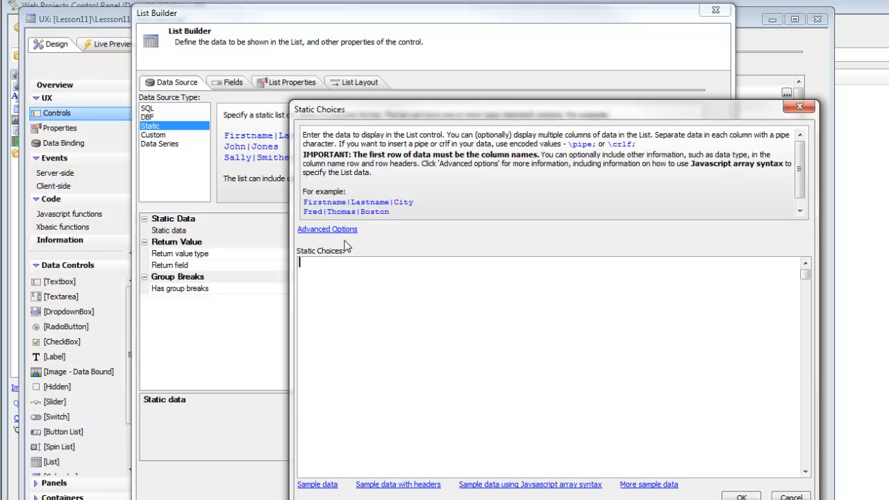
text(menu)
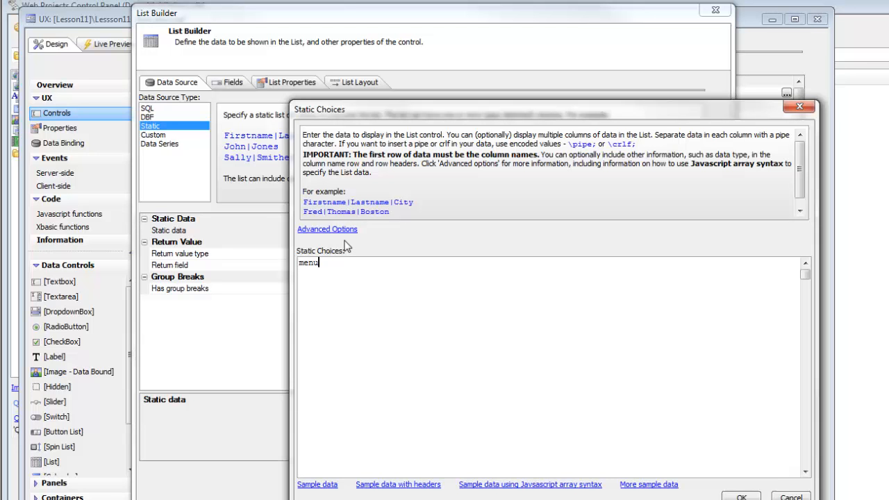
text(Choices)
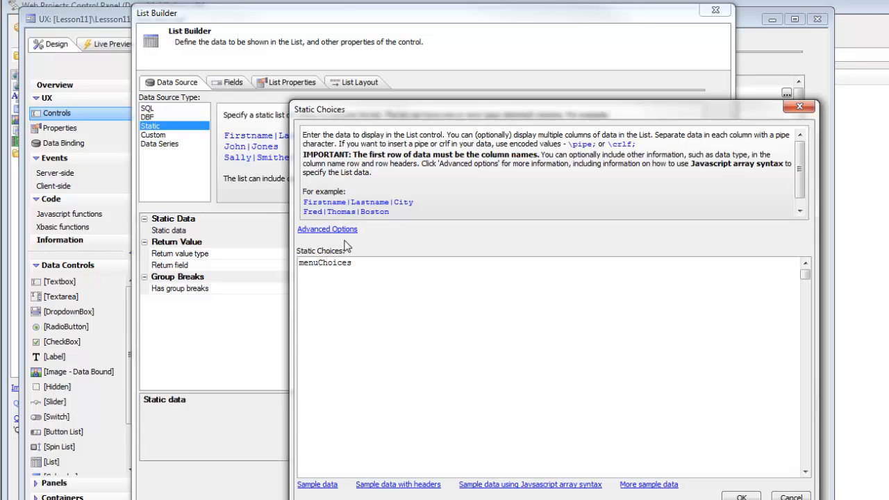
text(Search)
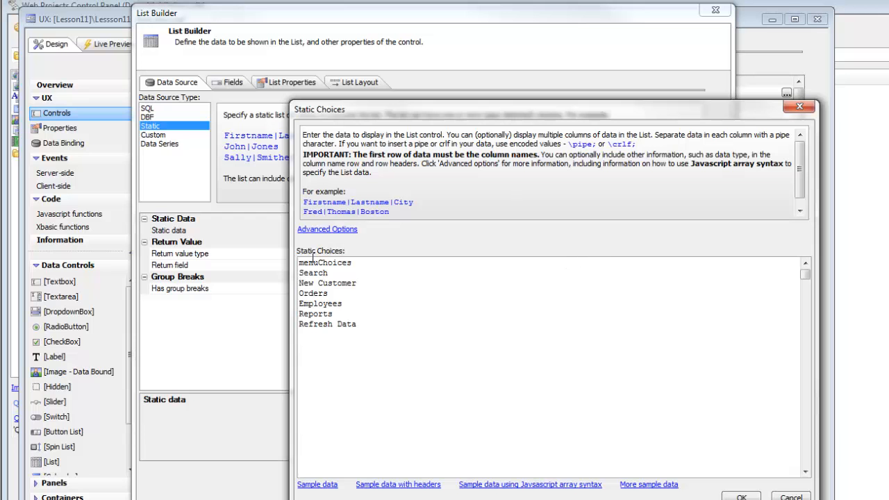
double_click(325, 261)
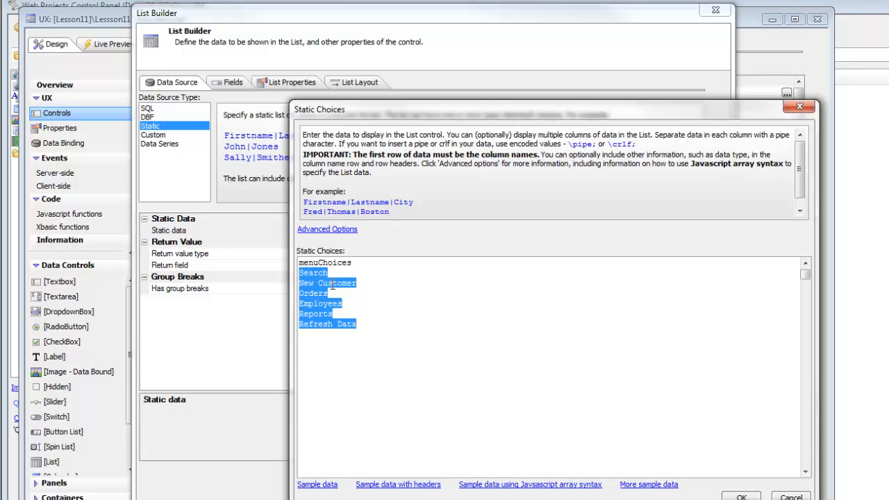
mouse_move(350, 317)
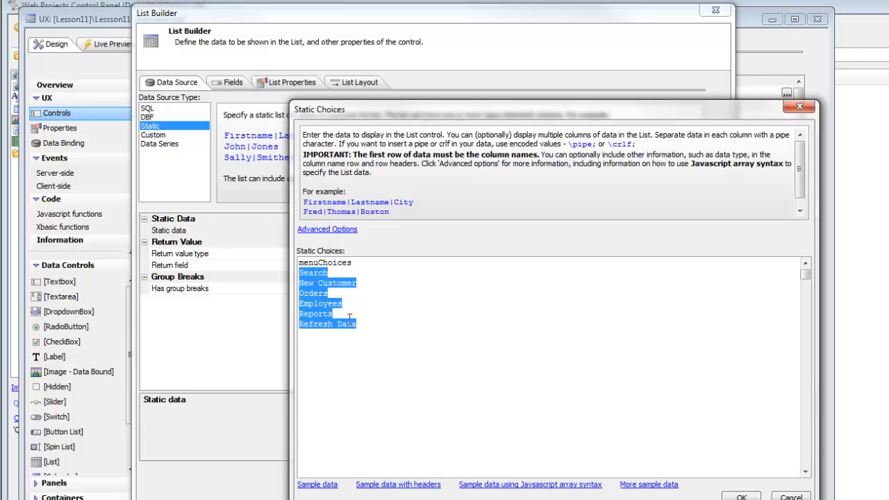
mouse_move(452, 357)
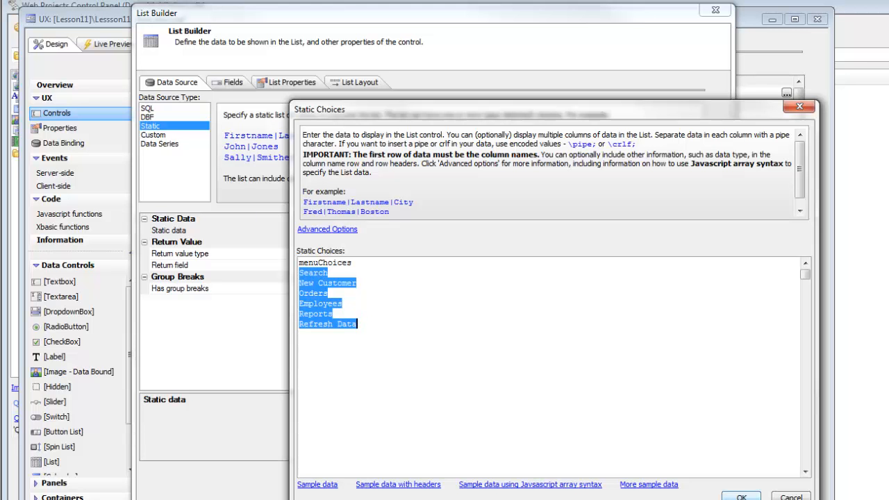
click(741, 496)
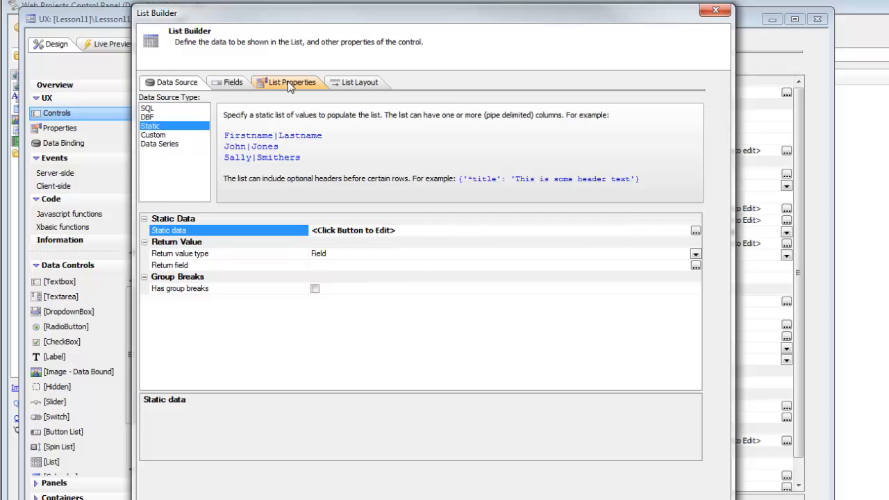
Set the list's Layout type to Freeform in List Properties
click(291, 82)
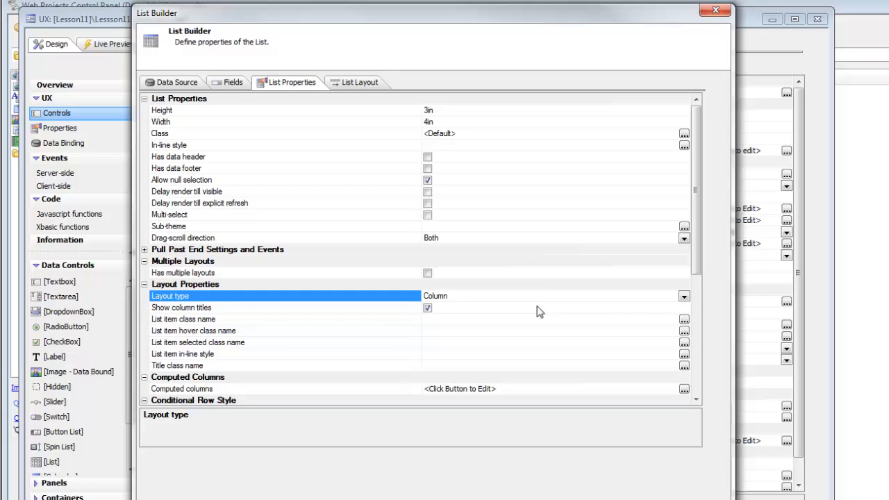
click(683, 295)
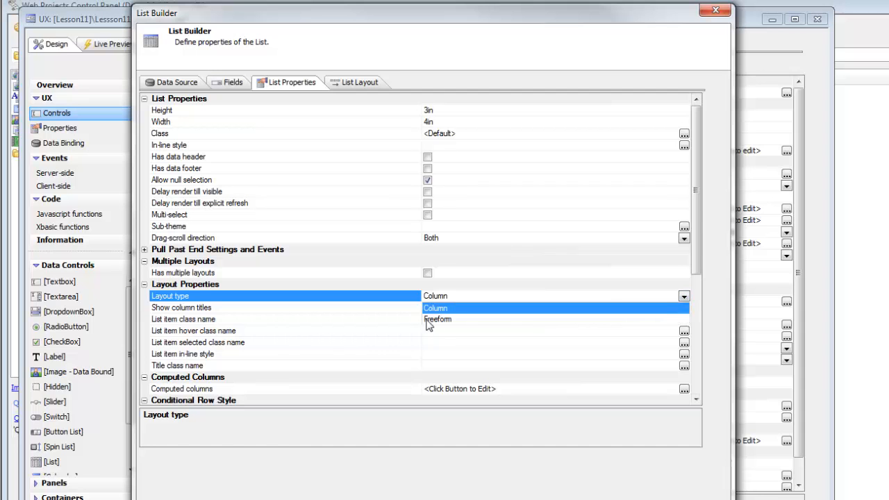
click(438, 318)
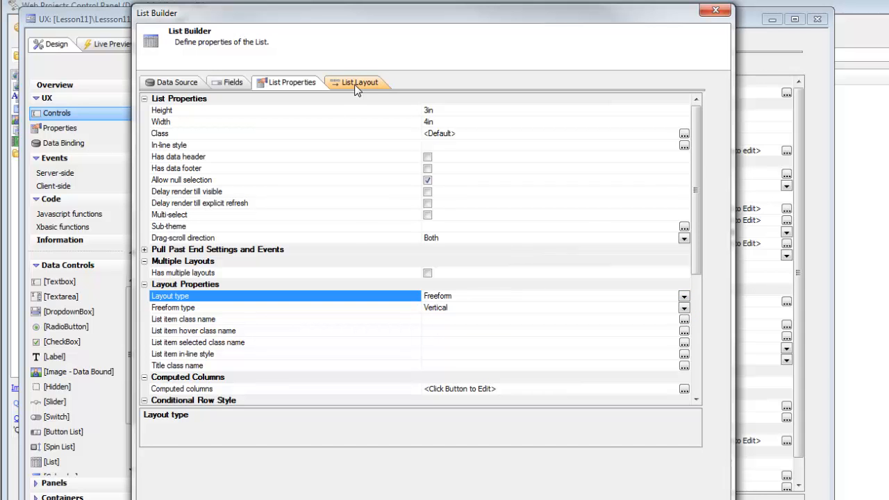
Insert the {menuChoices} placeholder into the freeform list's layout template
click(359, 82)
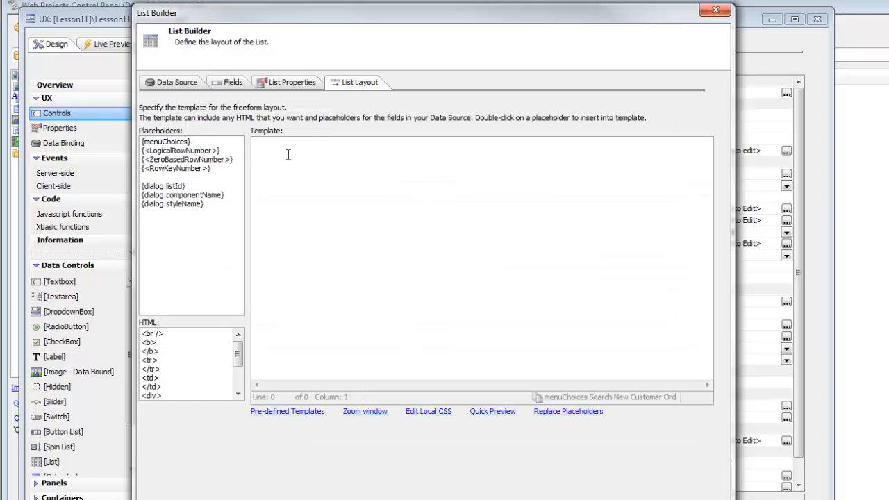
double_click(165, 141)
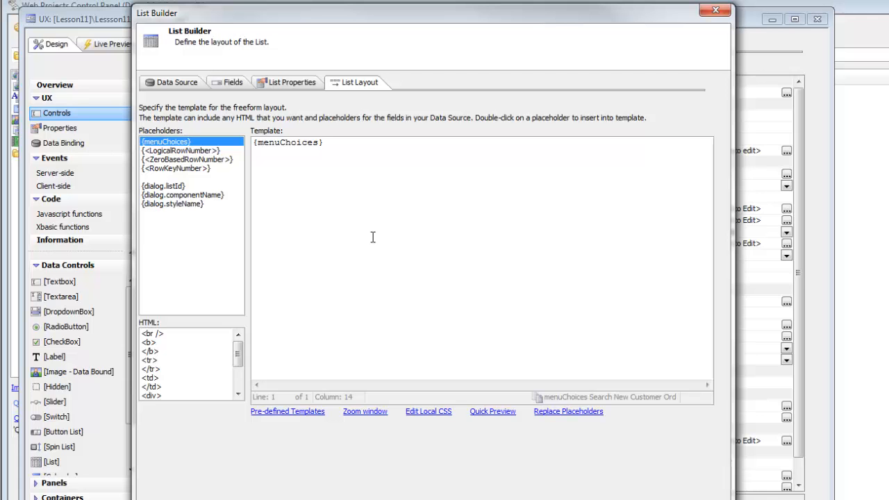
mouse_move(483, 56)
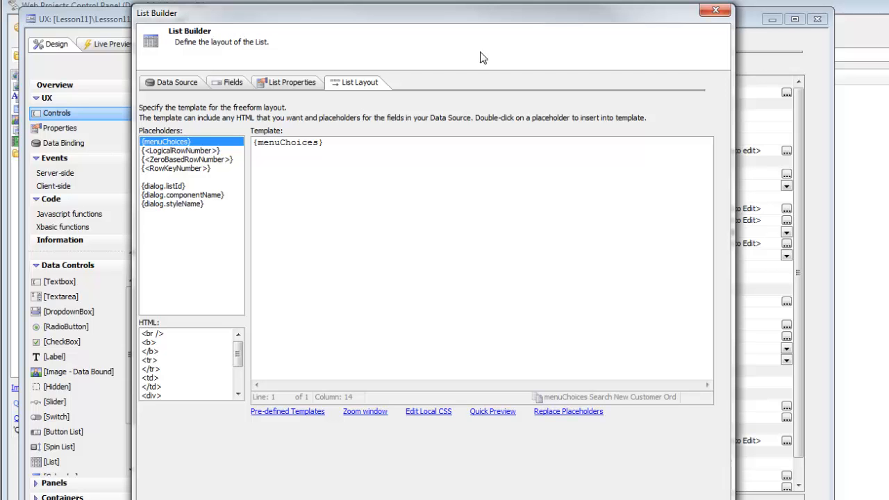